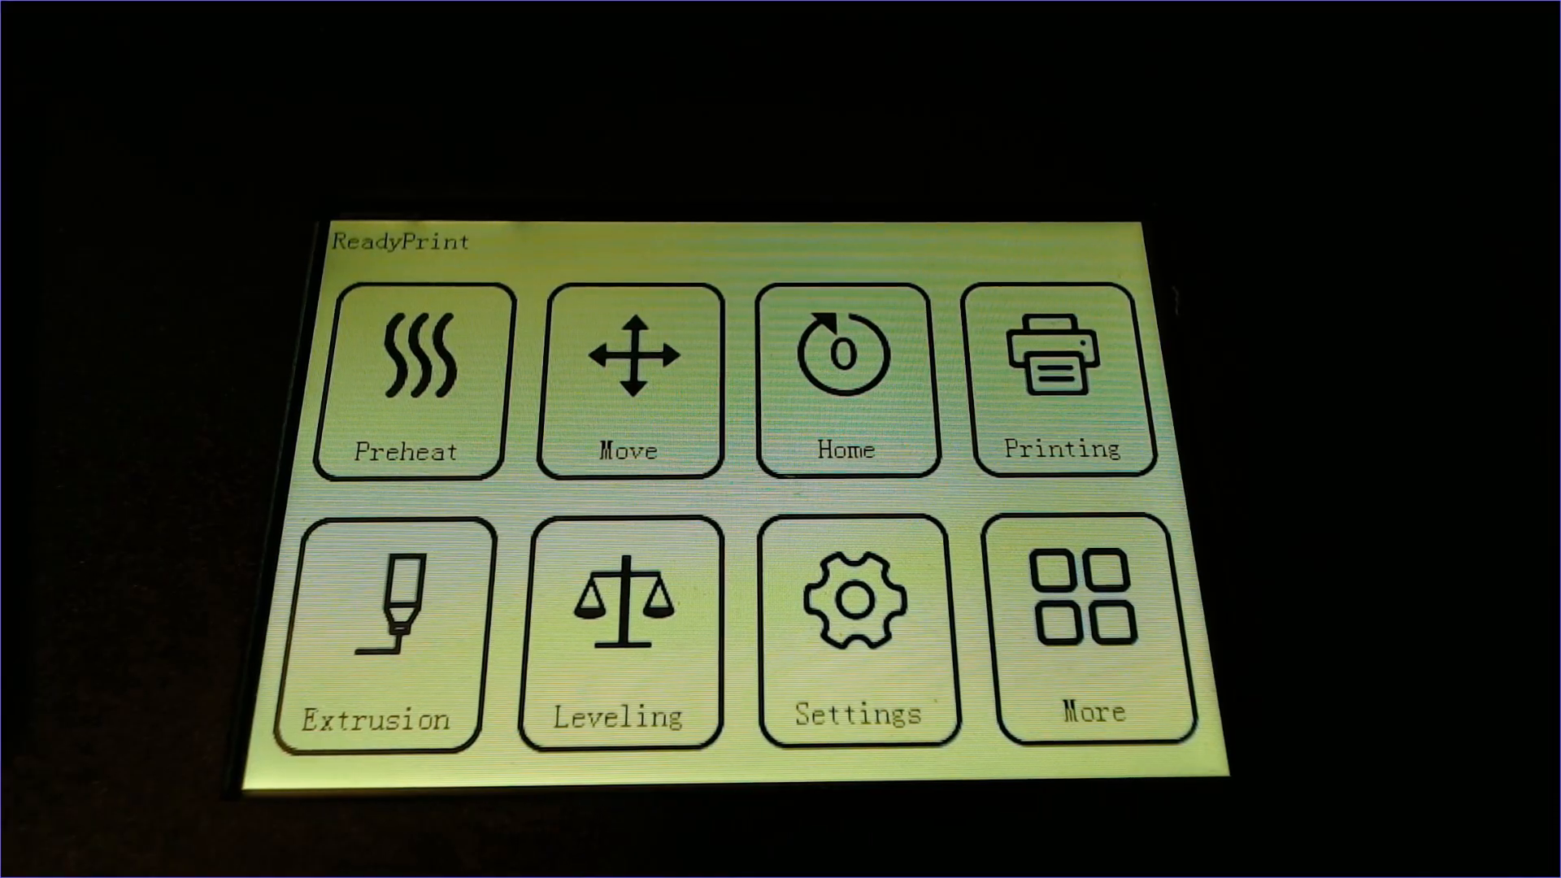
- Open the Printing file chooser listing folders like Minis, Printer Tests and Stock
left_click(1063, 383)
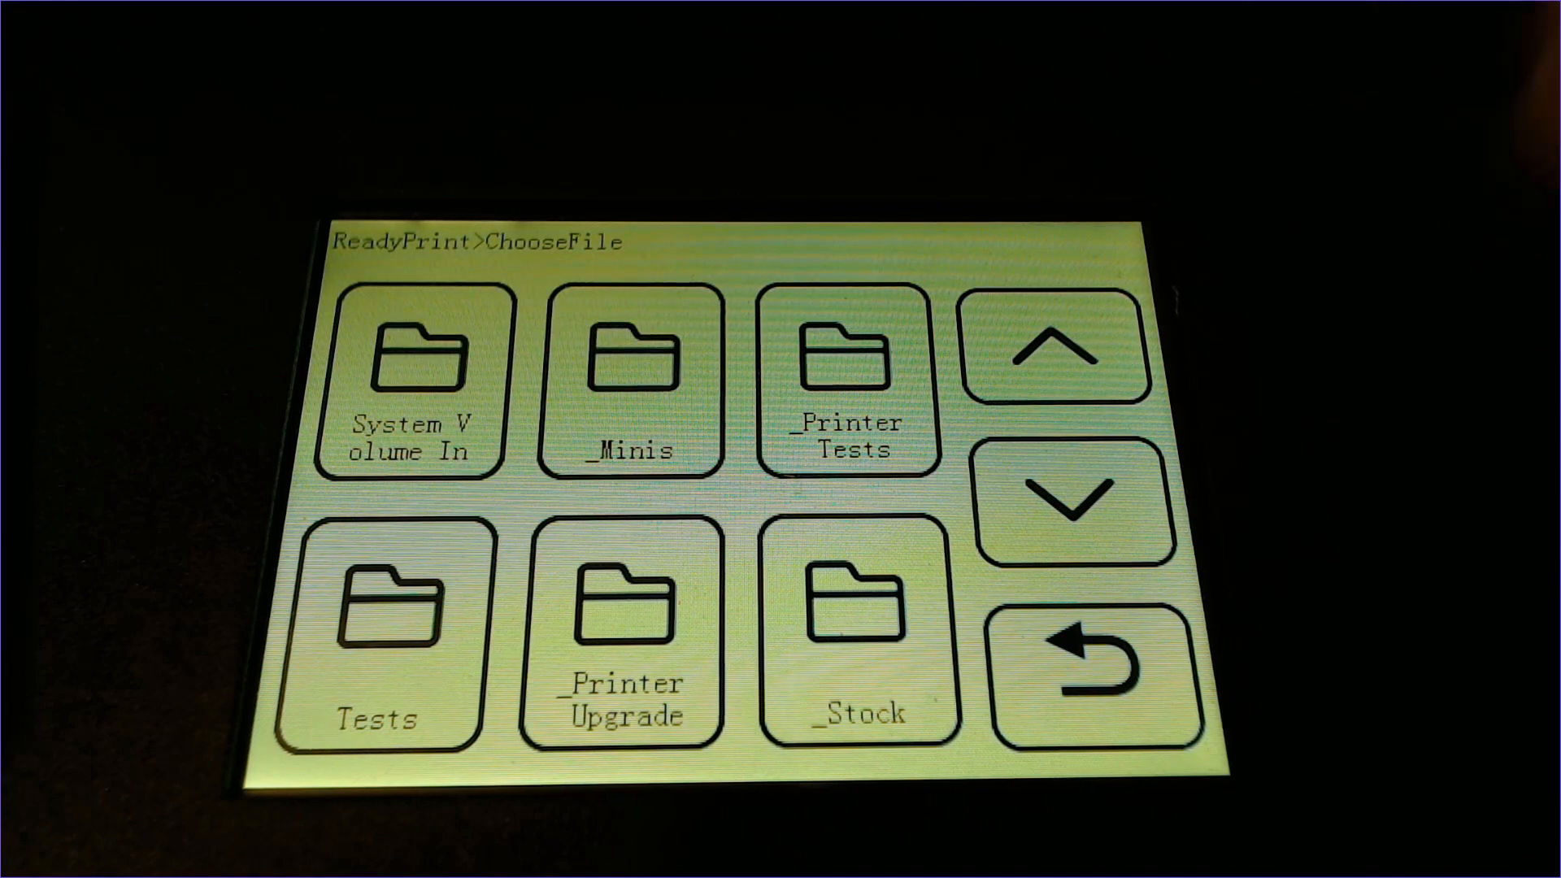